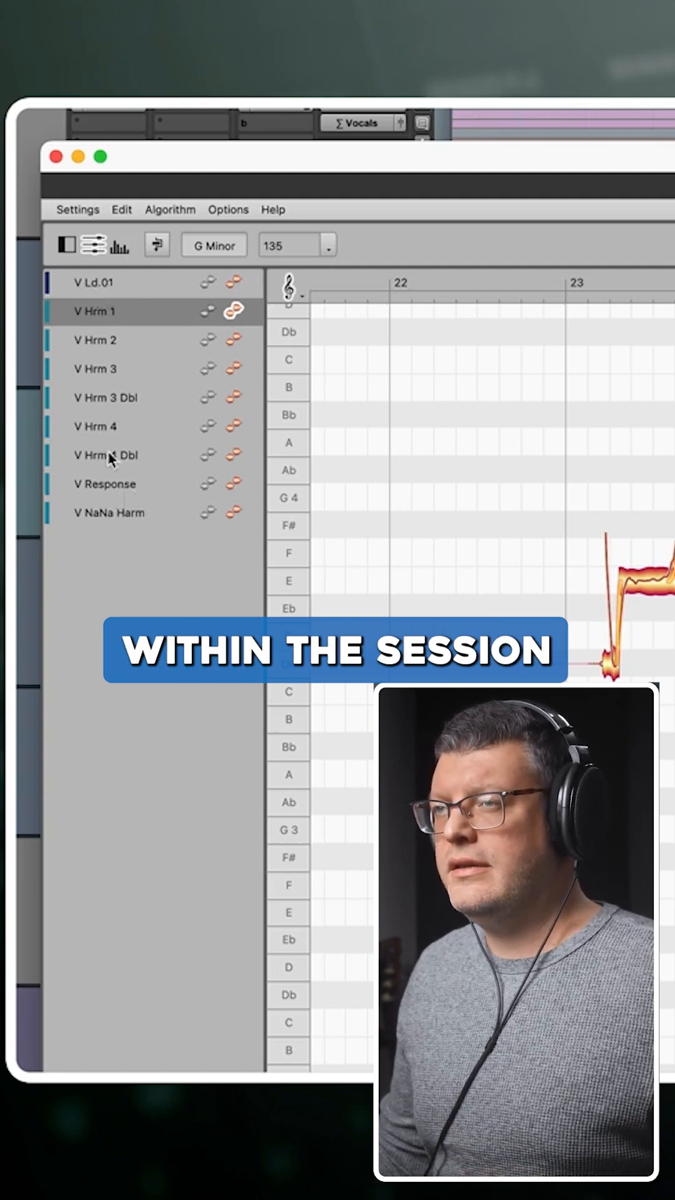
left_click(233, 311)
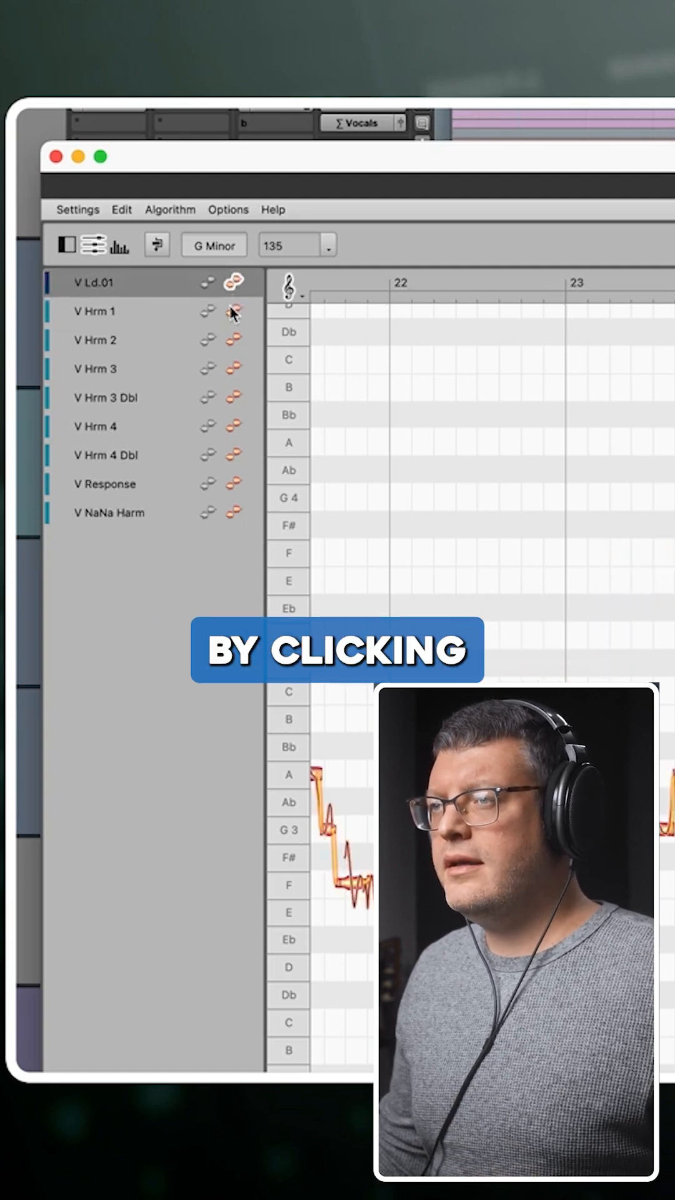
left_click(235, 311)
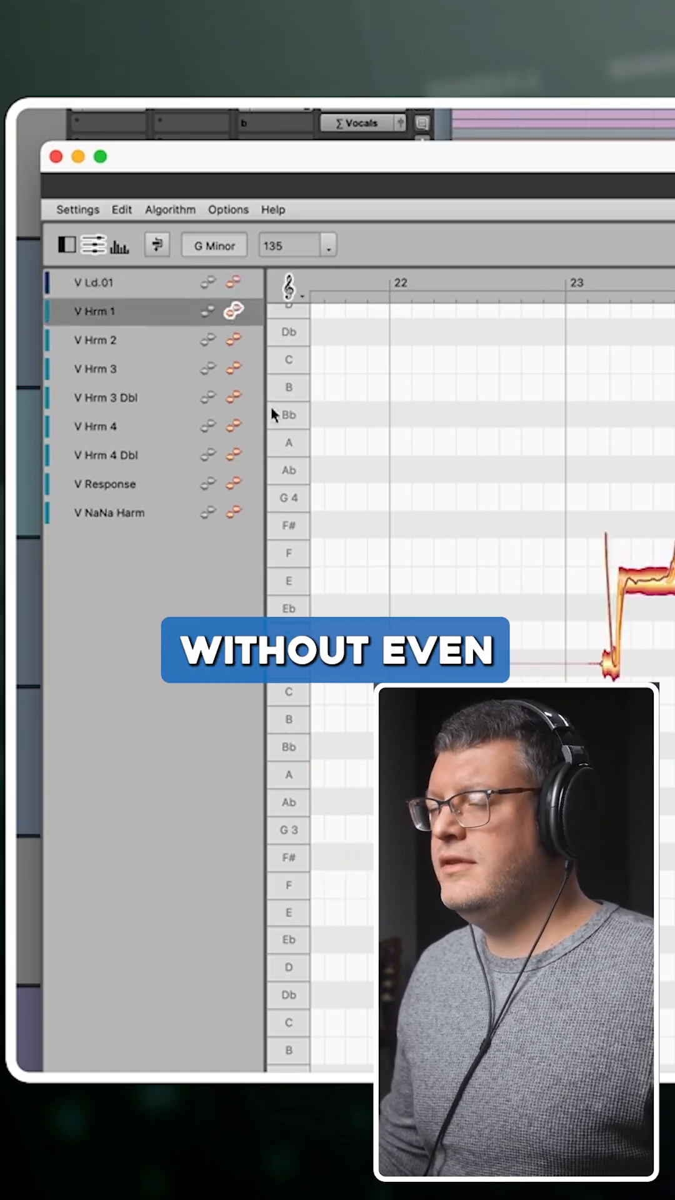